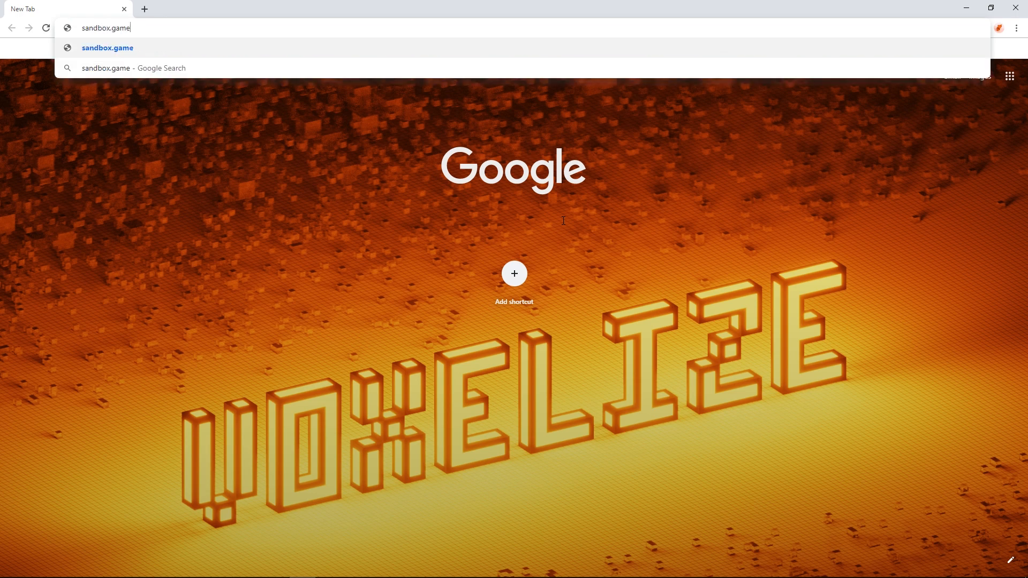
# Go to sandbox.game and scroll through VoxEdit's features and artist showcase
pyautogui.click(106, 47)
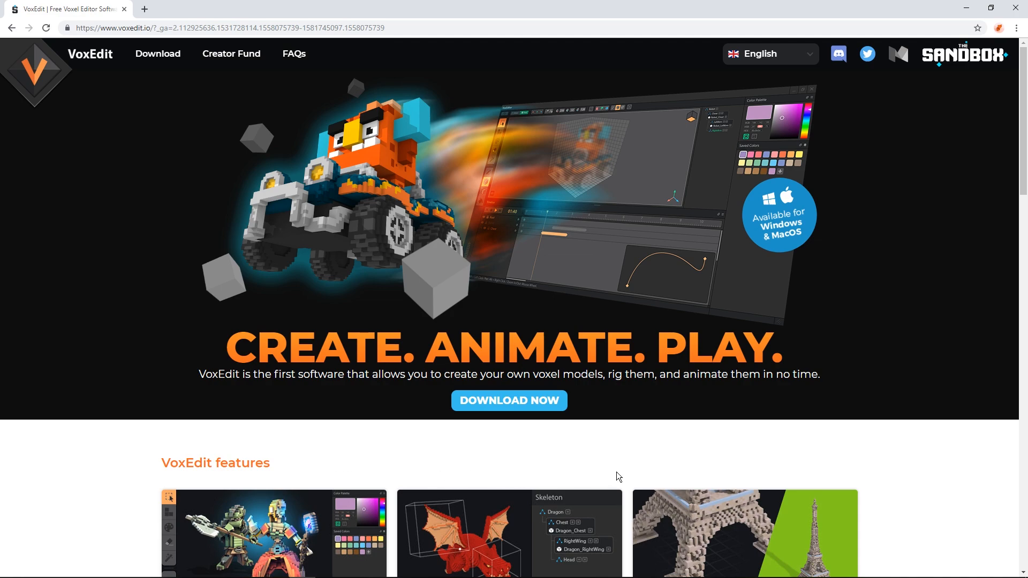
pyautogui.scroll(-3)
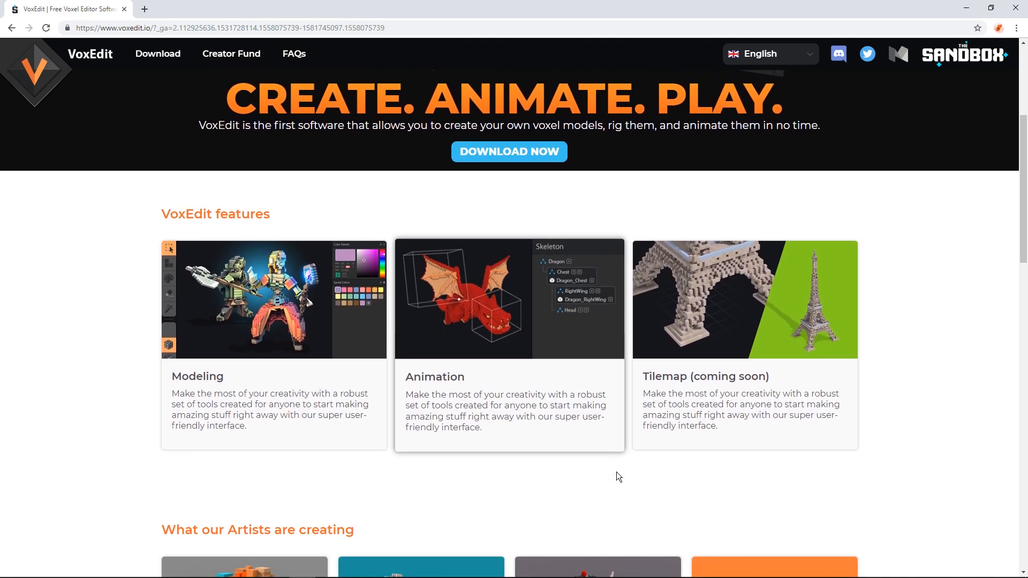
pyautogui.scroll(-3)
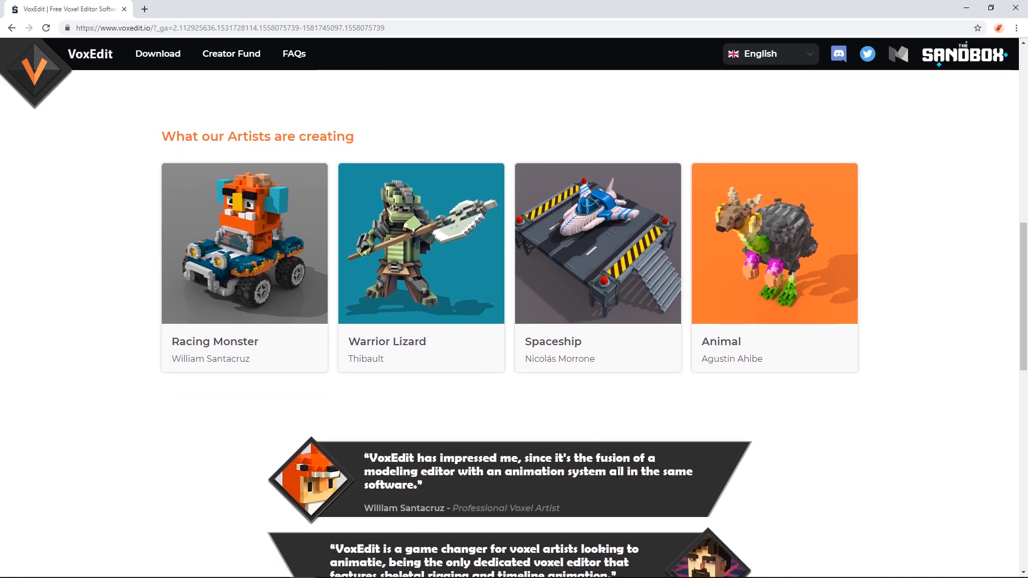
pyautogui.scroll(-3)
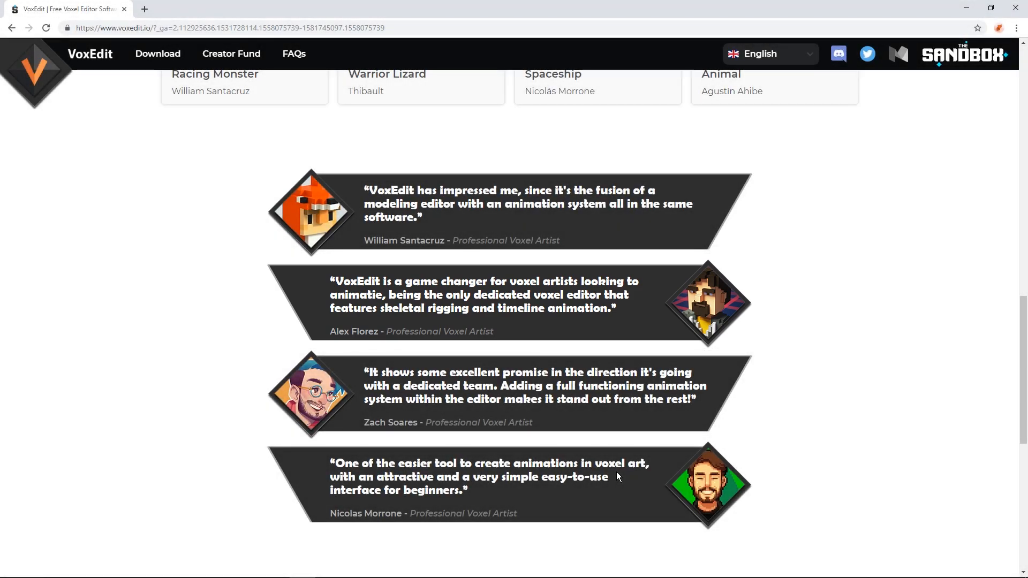
# Open the Sandbox Creator Fund page and scroll through its details
pyautogui.click(231, 54)
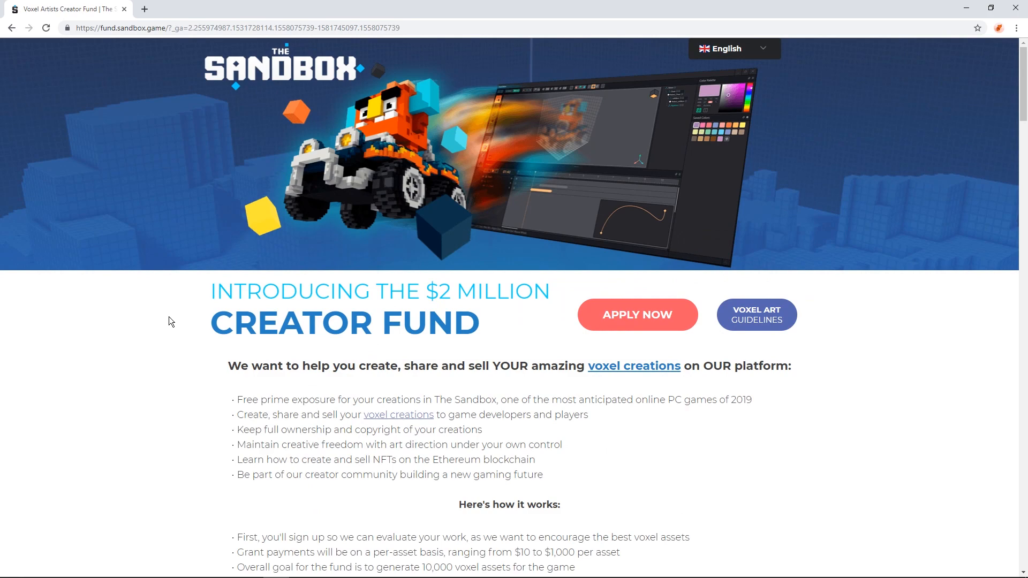
pyautogui.scroll(-3)
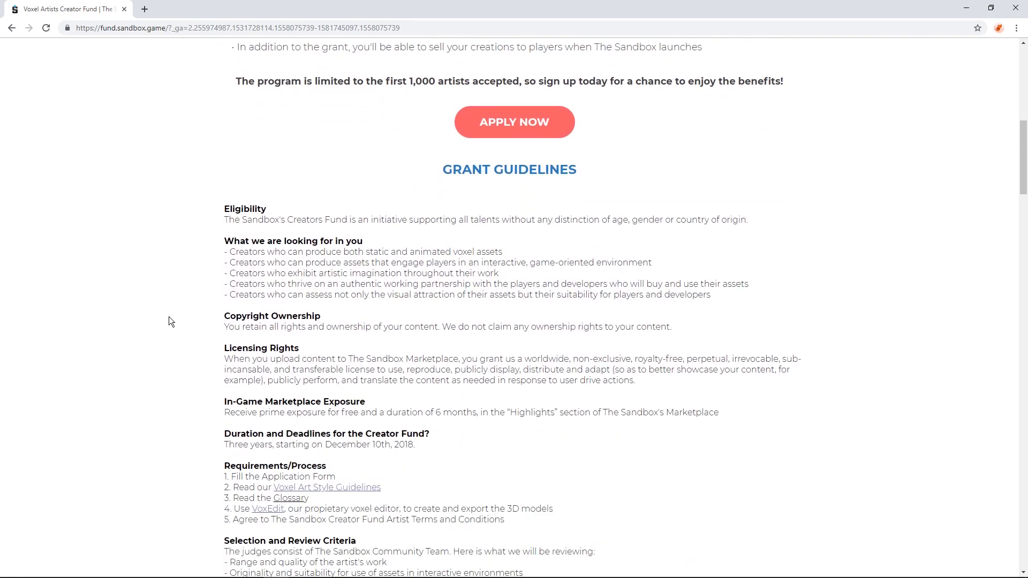
pyautogui.scroll(-3)
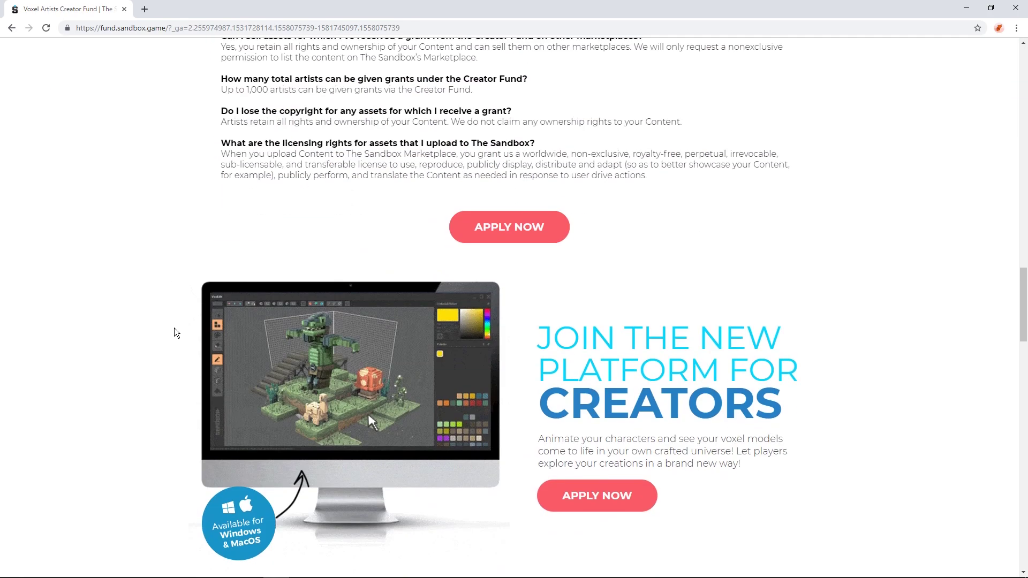
pyautogui.scroll(-3)
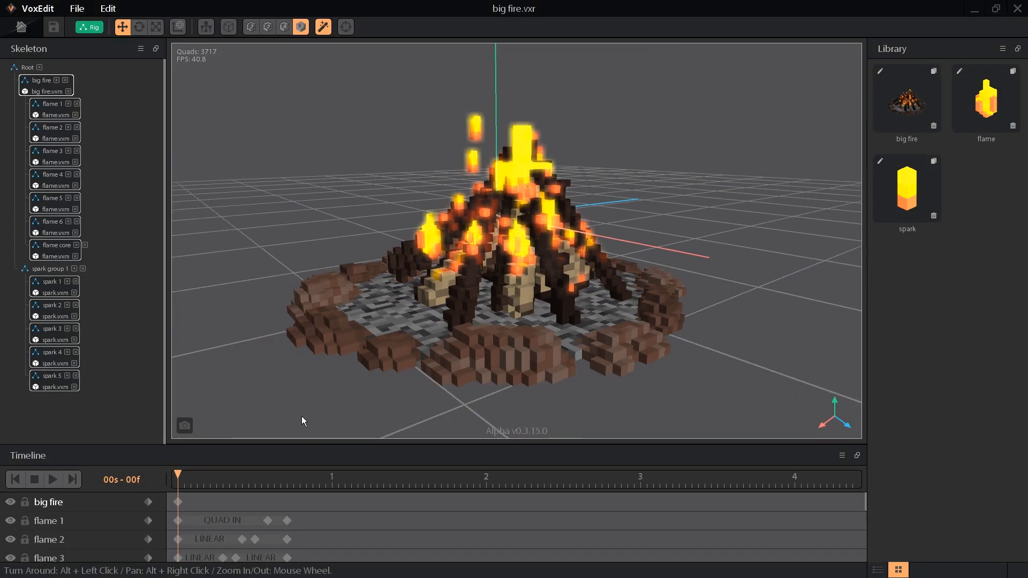
# Play the big fire campfire animation in the Timeline panel, then play it again
pyautogui.click(52, 480)
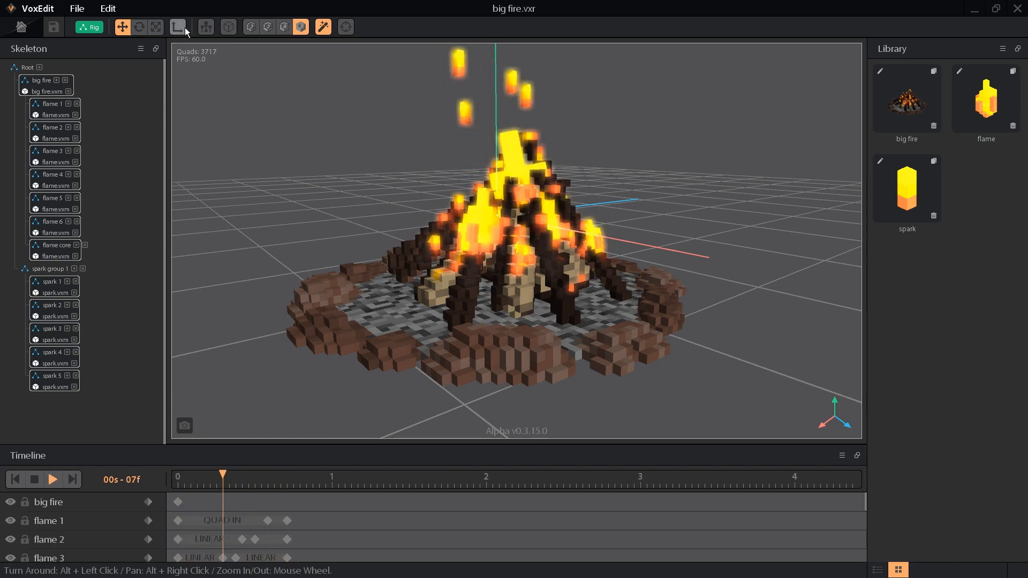
pyautogui.click(206, 27)
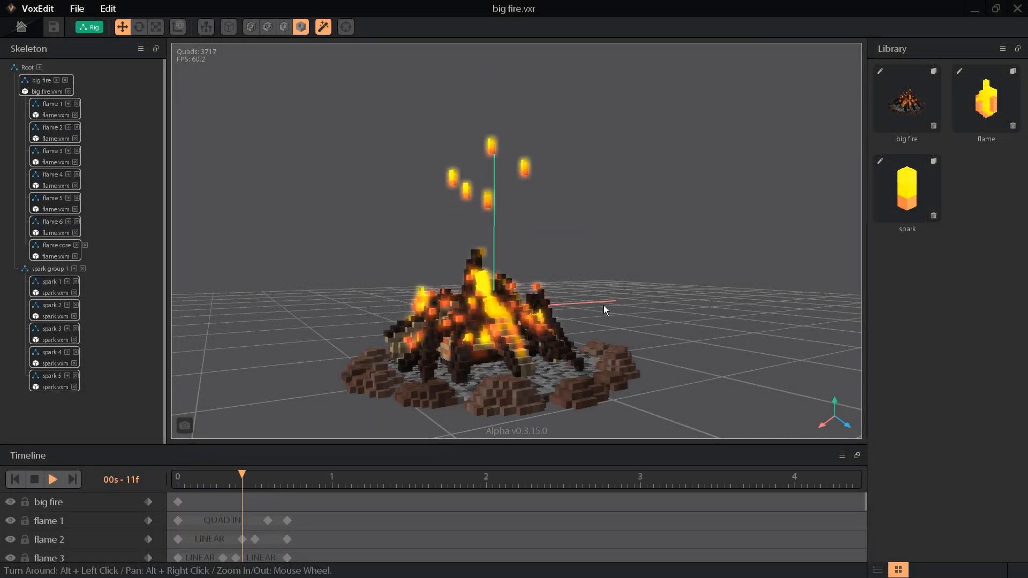
pyautogui.click(52, 480)
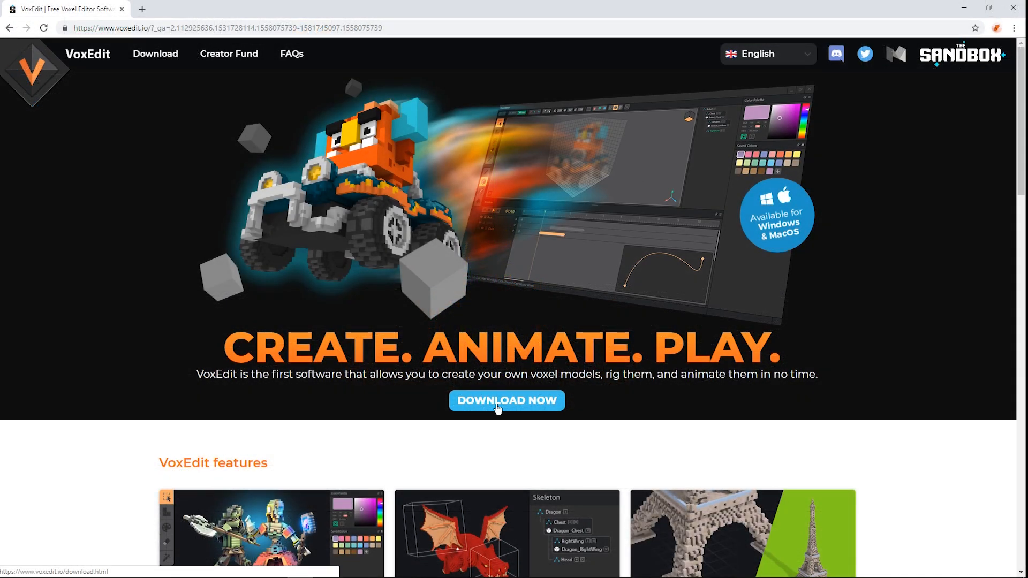
# Follow DOWNLOAD NOW to the Windows, macOS and Linux download buttons
pyautogui.click(506, 400)
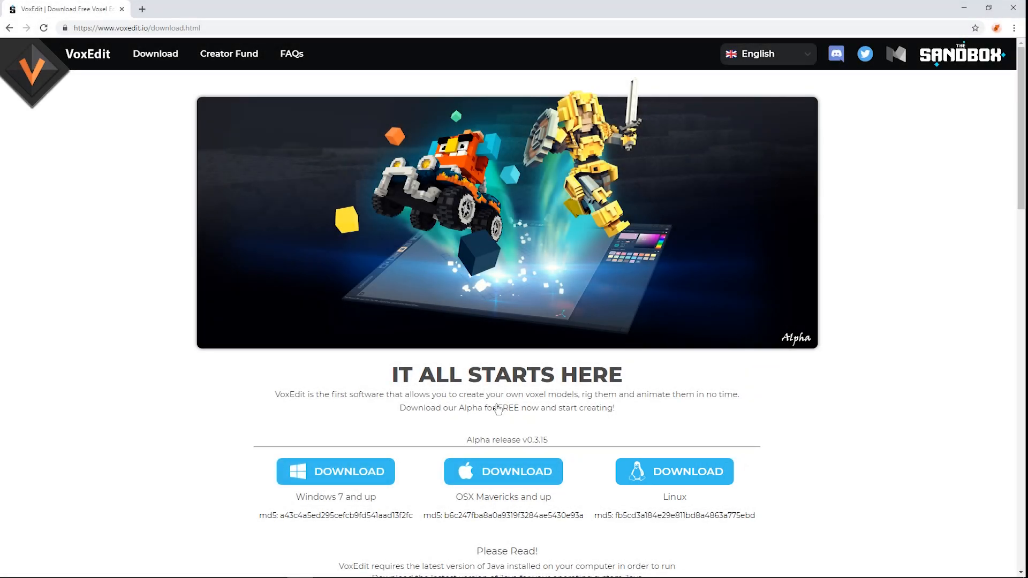
pyautogui.scroll(-3)
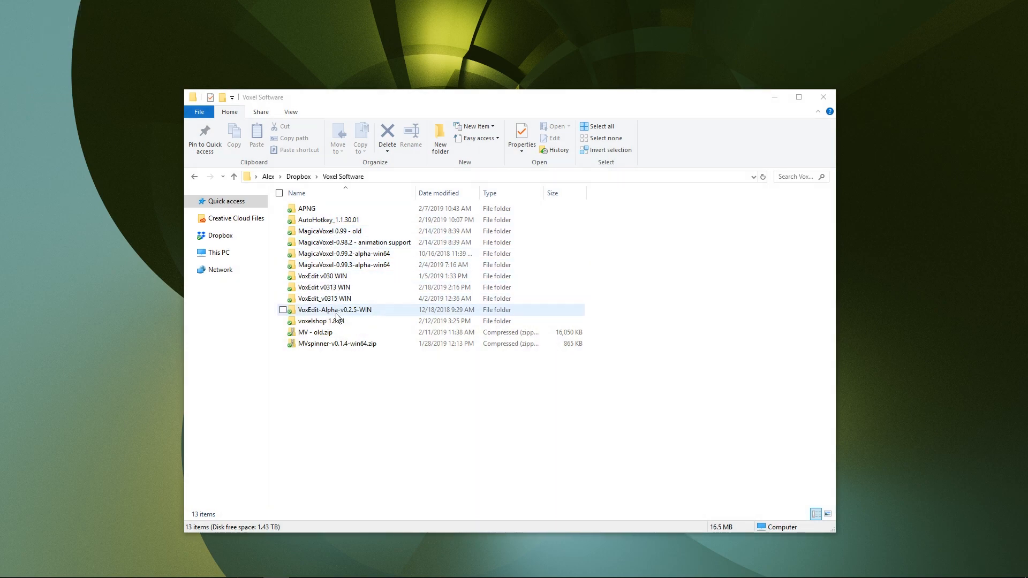
# Run install.bat from VoxEdit_v0315 WIN via Run anyway, then launch VoxEdit.exe
pyautogui.doubleClick(324, 299)
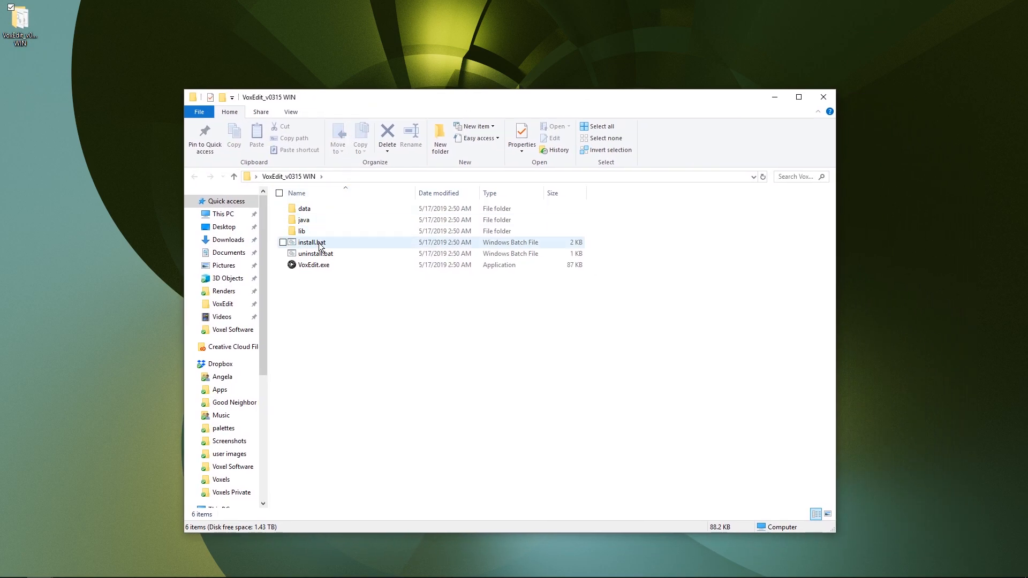
pyautogui.moveTo(321, 246)
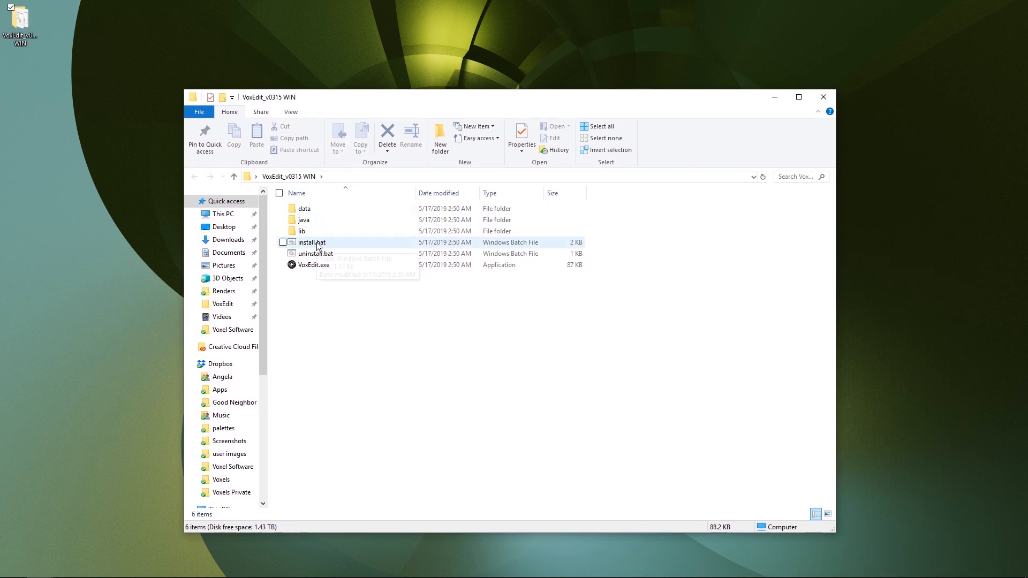
pyautogui.click(309, 242)
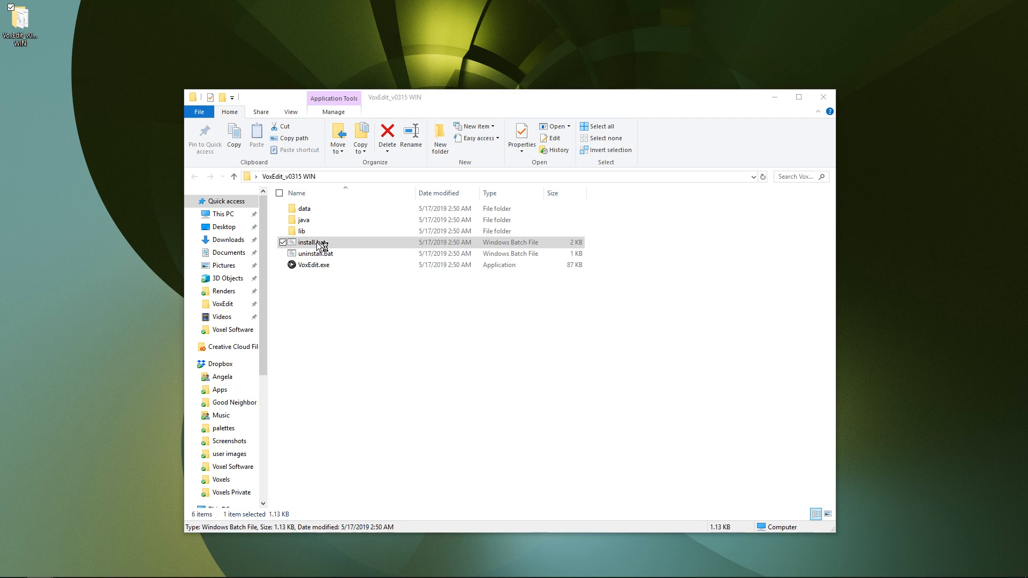
pyautogui.doubleClick(309, 242)
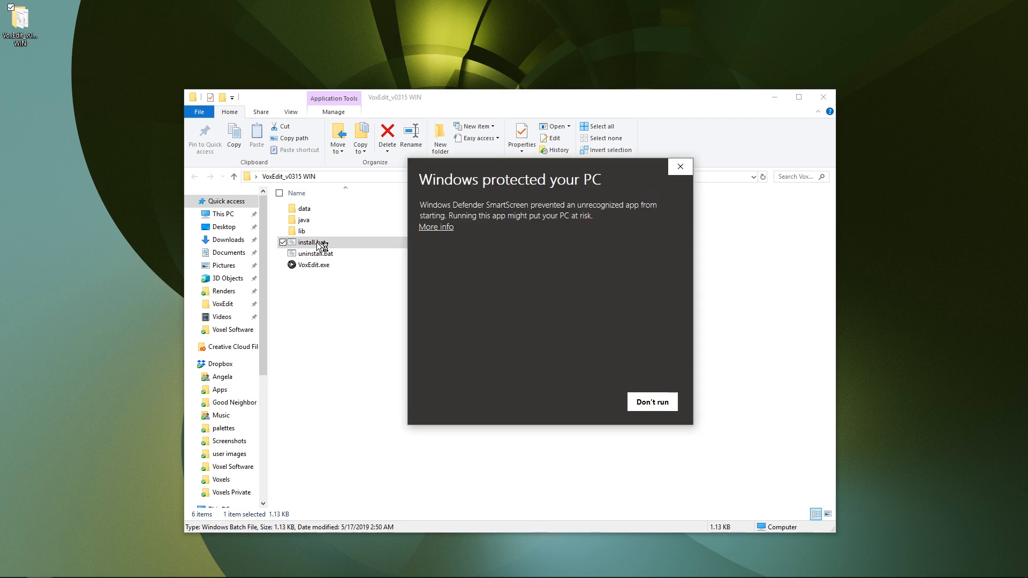
pyautogui.moveTo(440, 235)
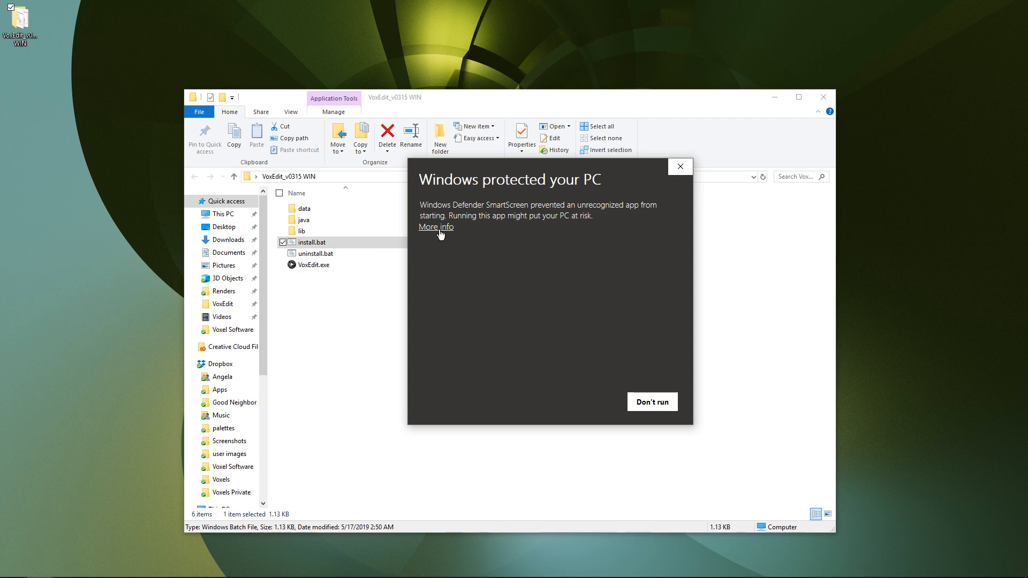
pyautogui.click(436, 226)
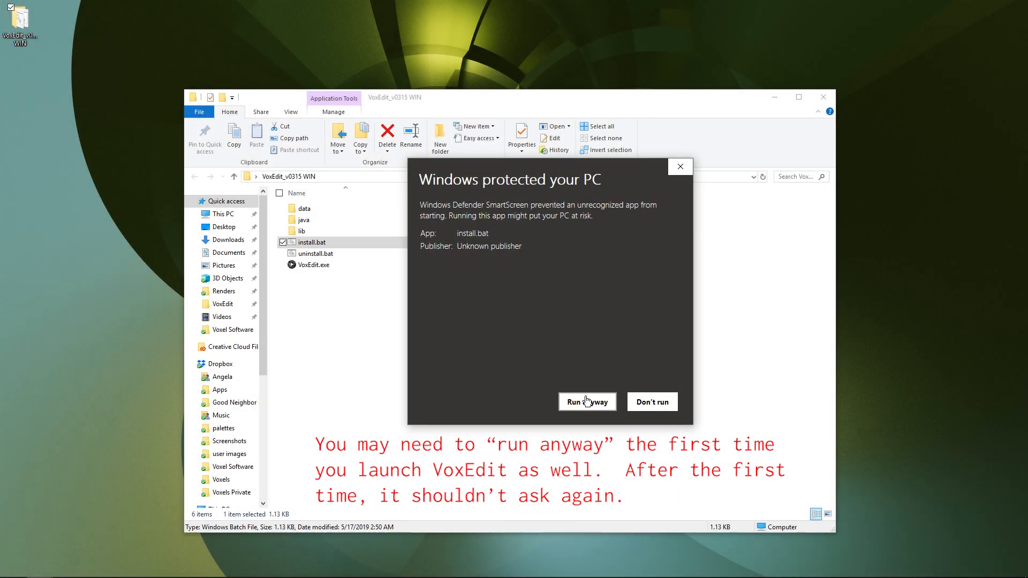
pyautogui.click(587, 402)
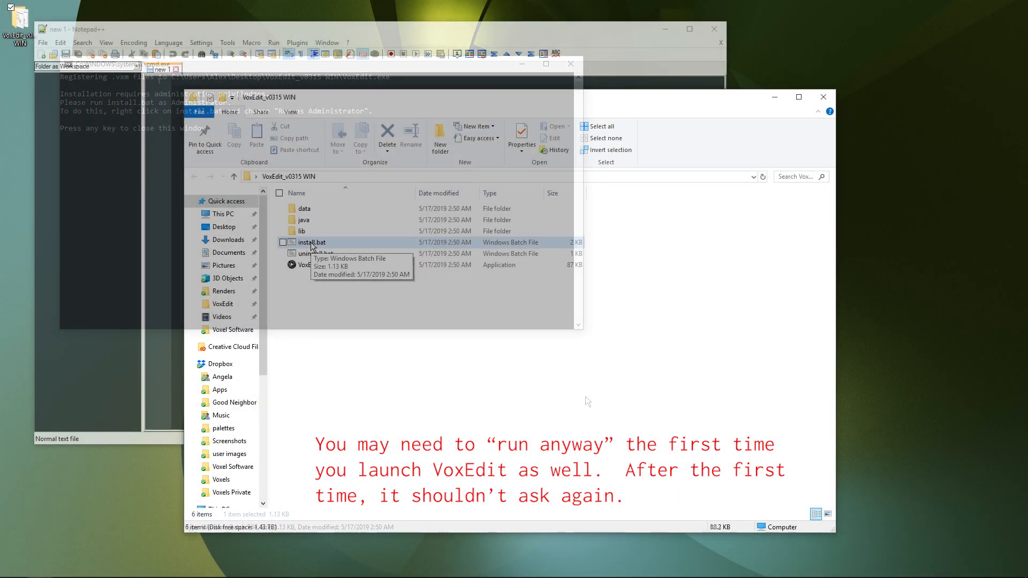
pyautogui.doubleClick(311, 242)
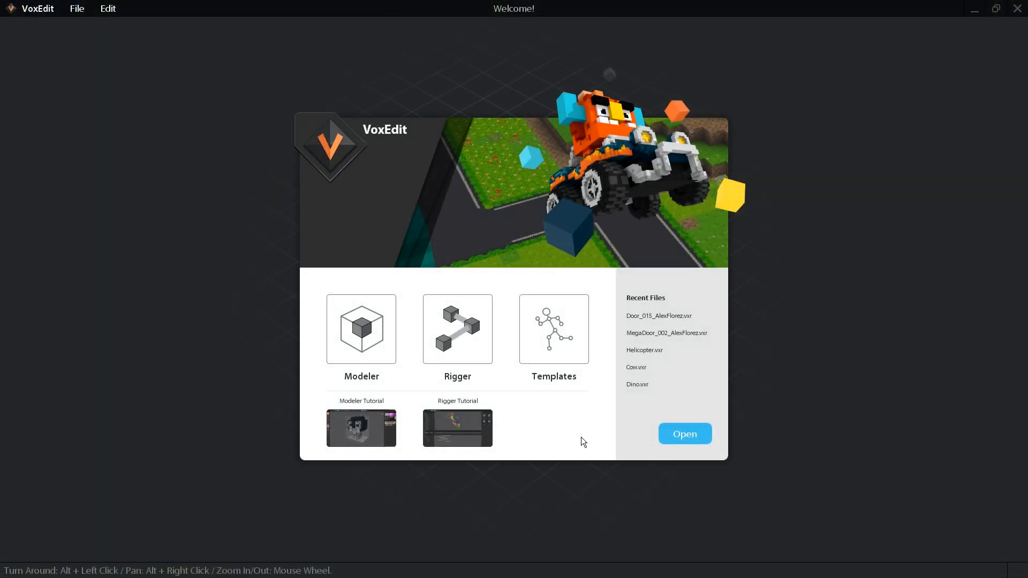
pyautogui.moveTo(397, 382)
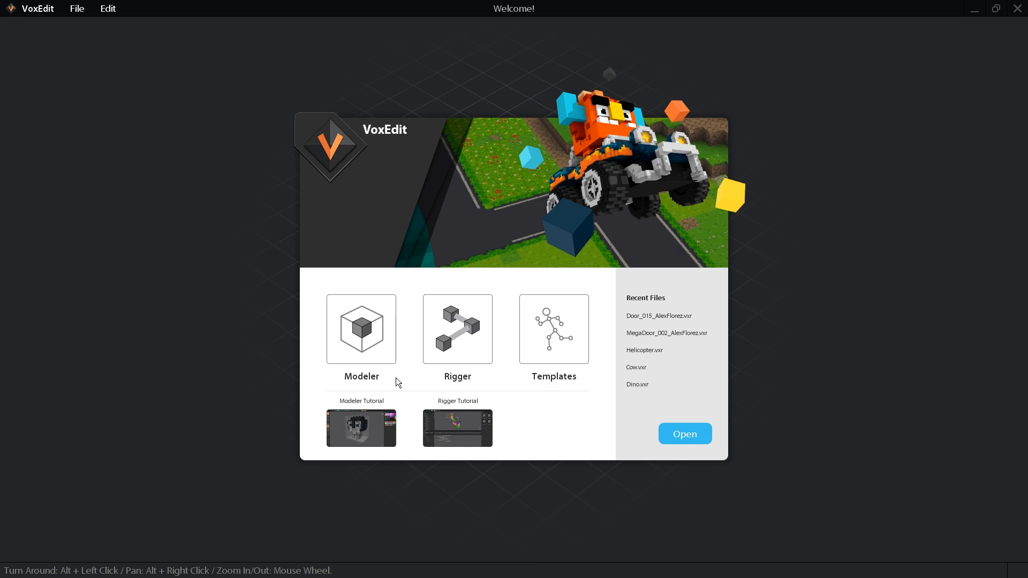
# Open Helicopter.vxr from the Helicopter templates folder via the Welcome screen
pyautogui.click(361, 329)
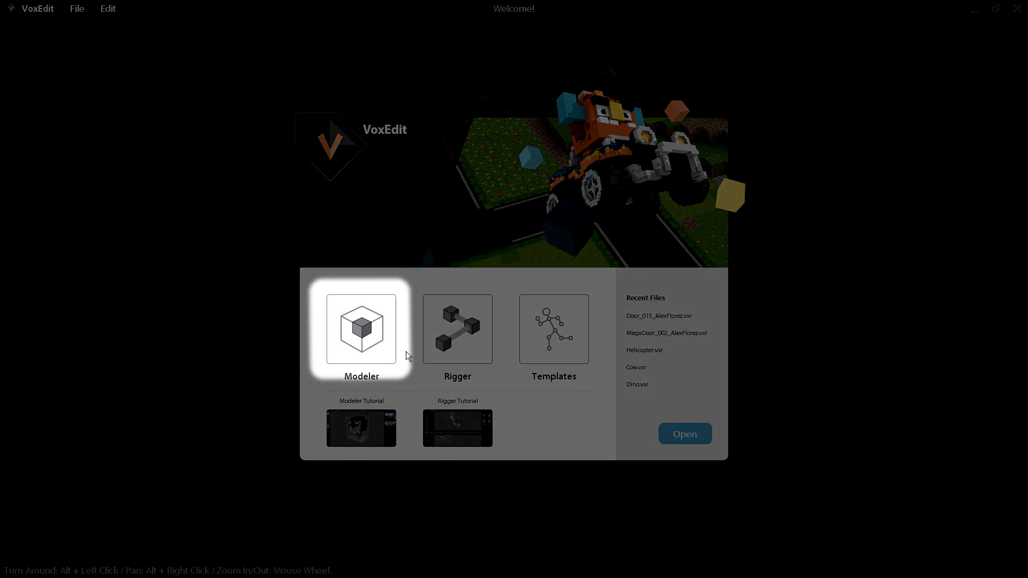
pyautogui.moveTo(537, 361)
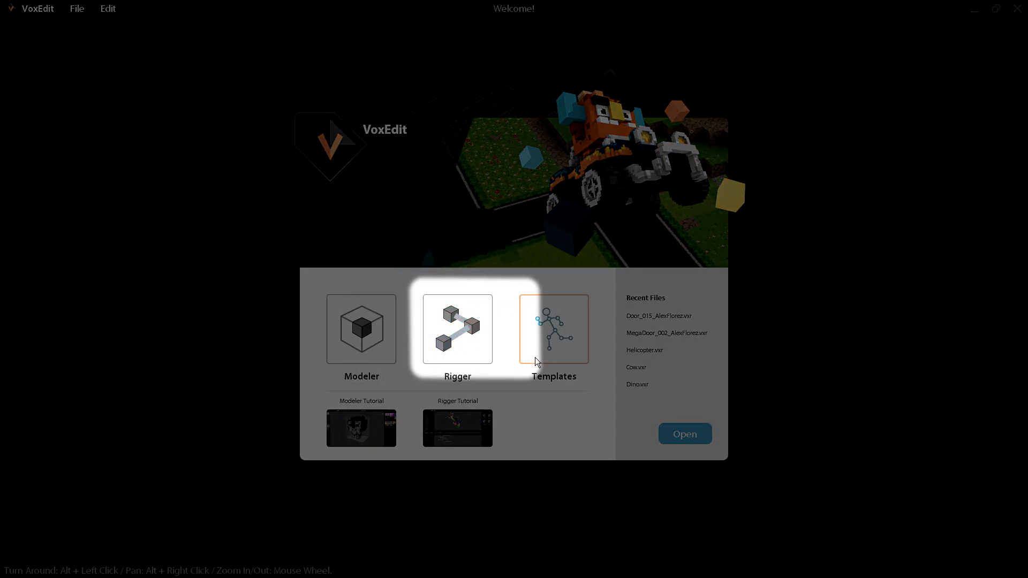
pyautogui.moveTo(450, 432)
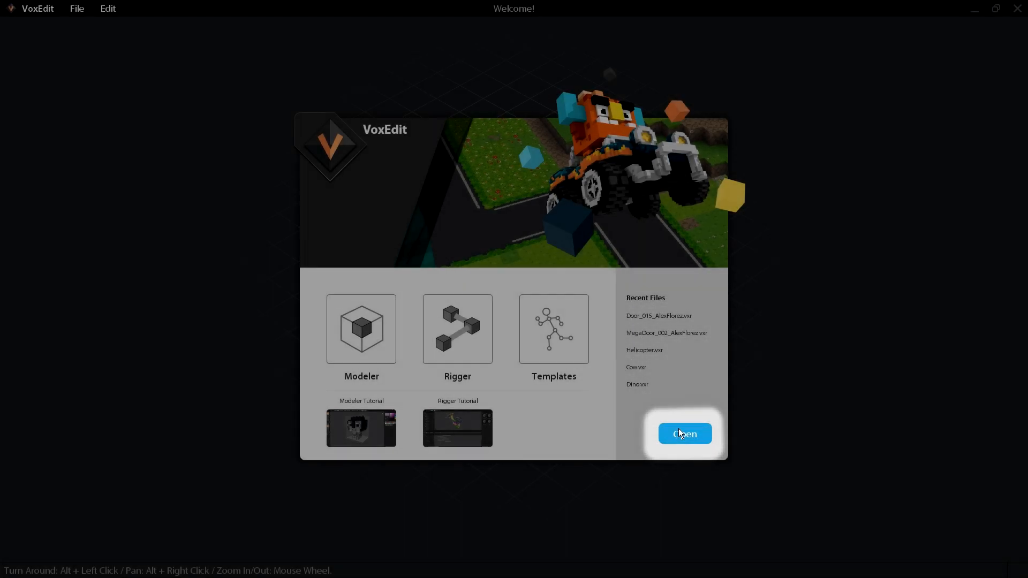
pyautogui.click(685, 434)
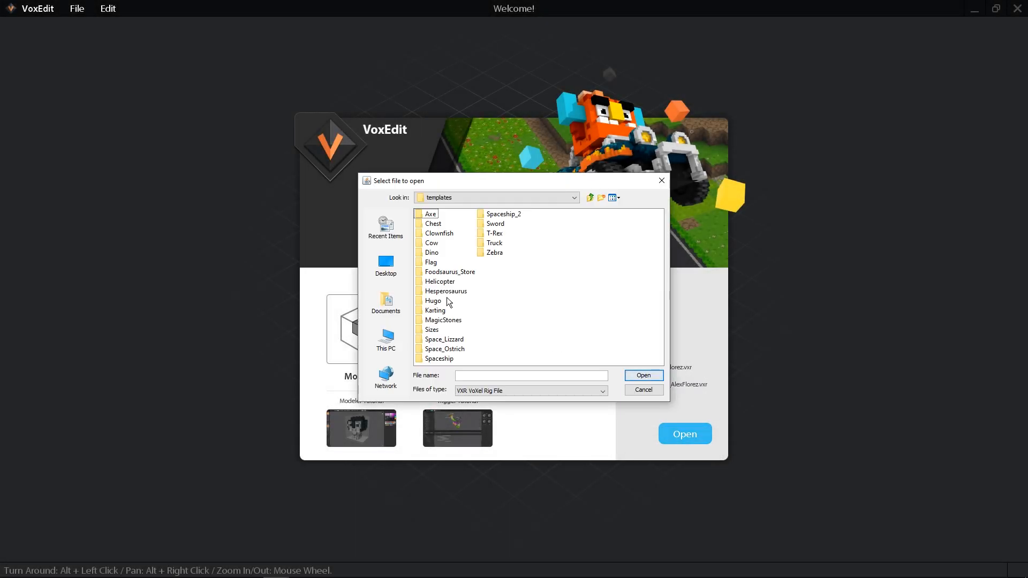
pyautogui.doubleClick(441, 282)
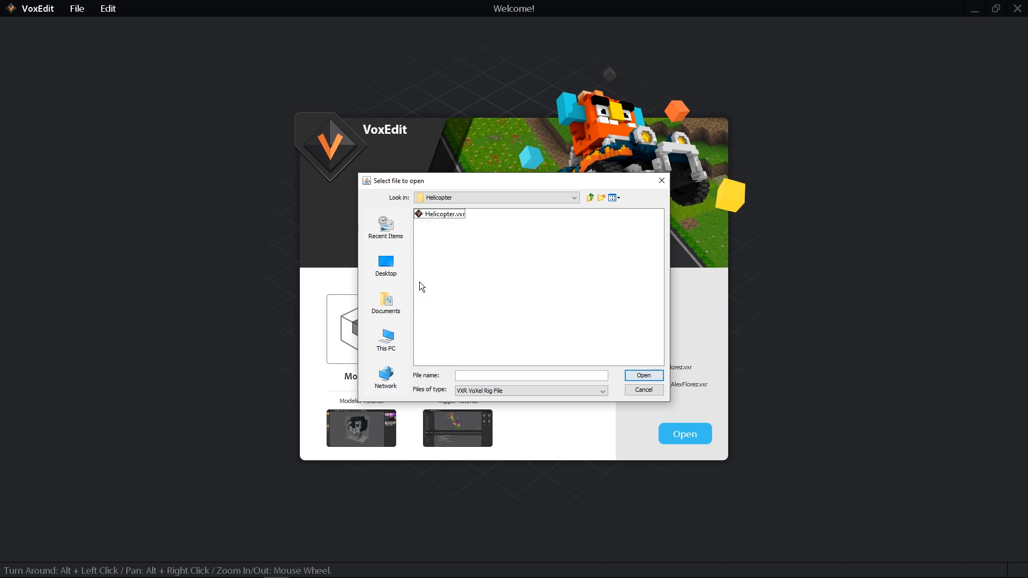
pyautogui.doubleClick(443, 213)
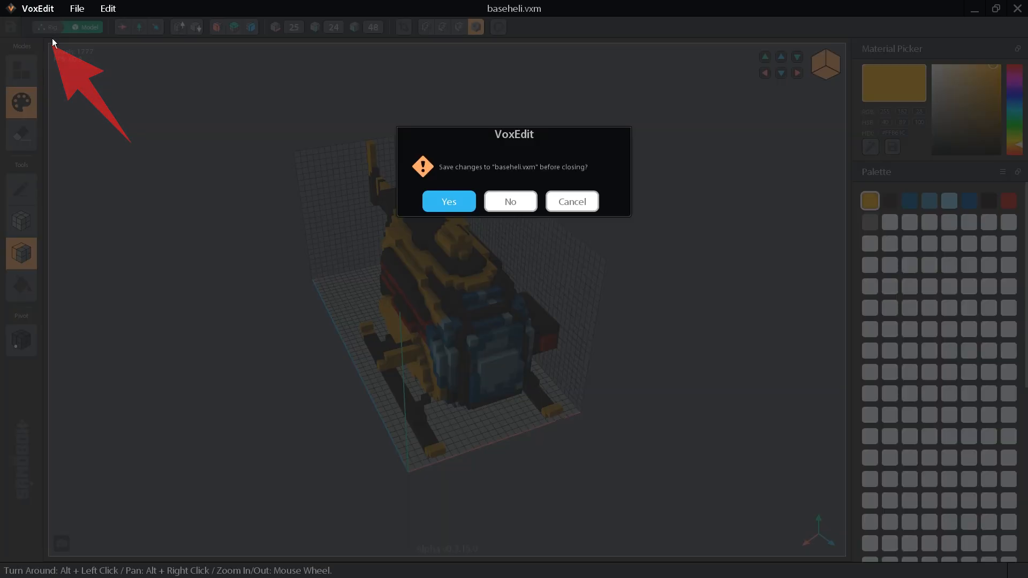
pyautogui.moveTo(554, 198)
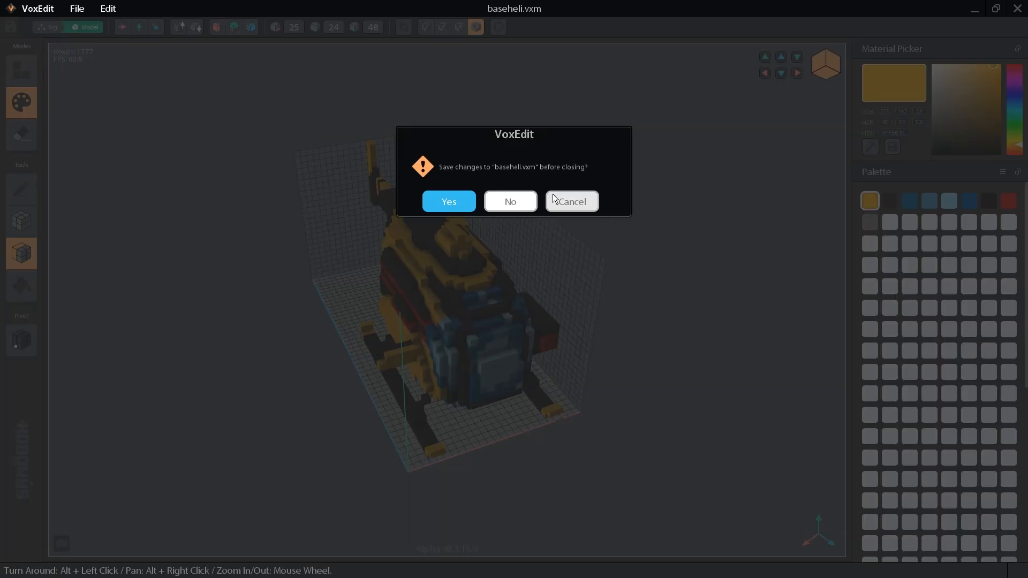
# Discard changes to the helicopter model and play the Helicopter.vxr timeline animation
pyautogui.click(510, 201)
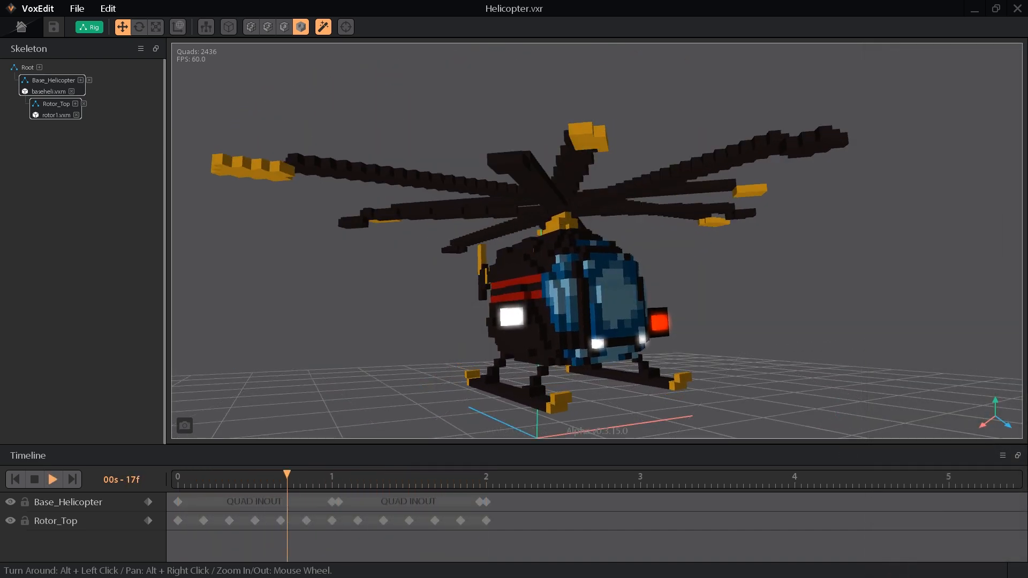
pyautogui.click(52, 480)
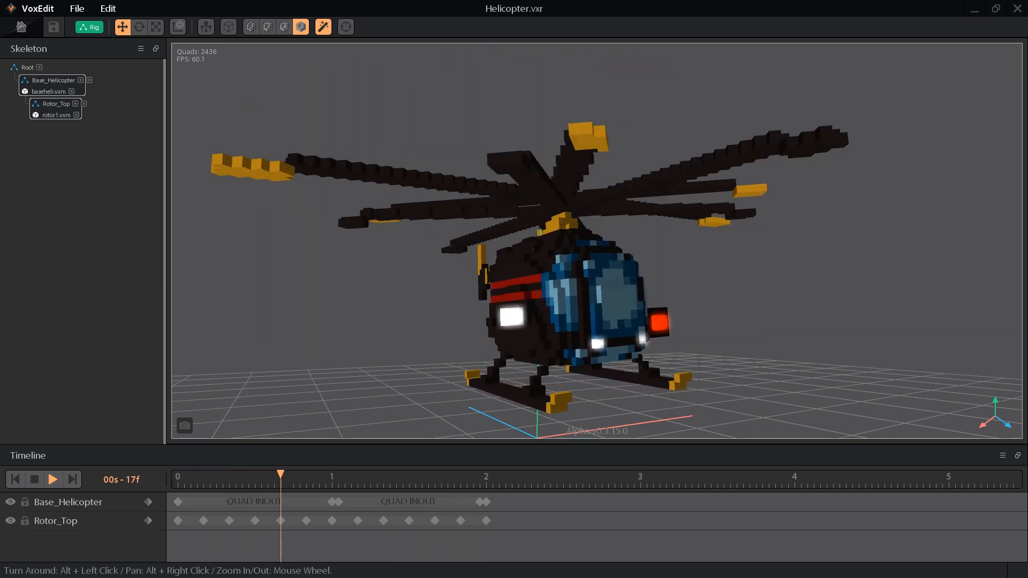